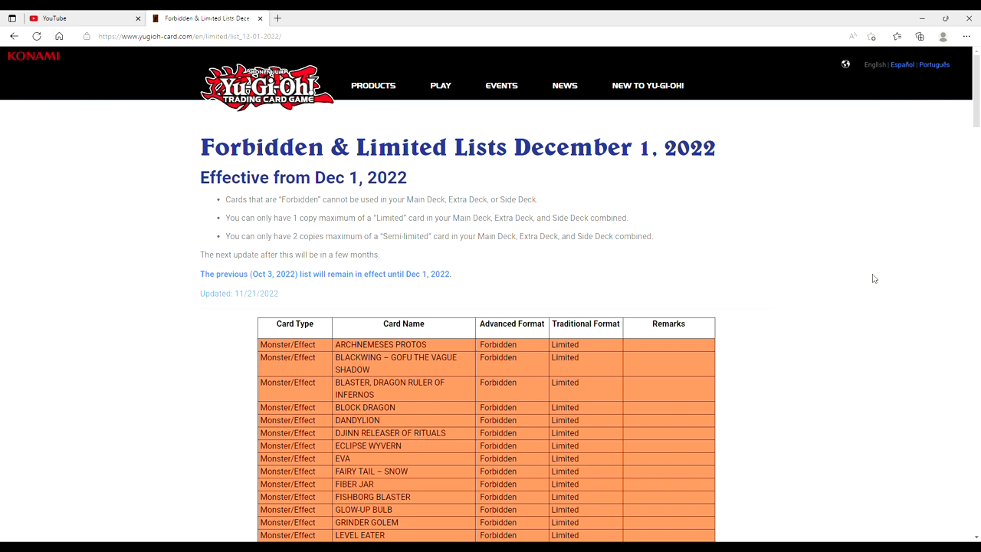
mouse_move(888, 229)
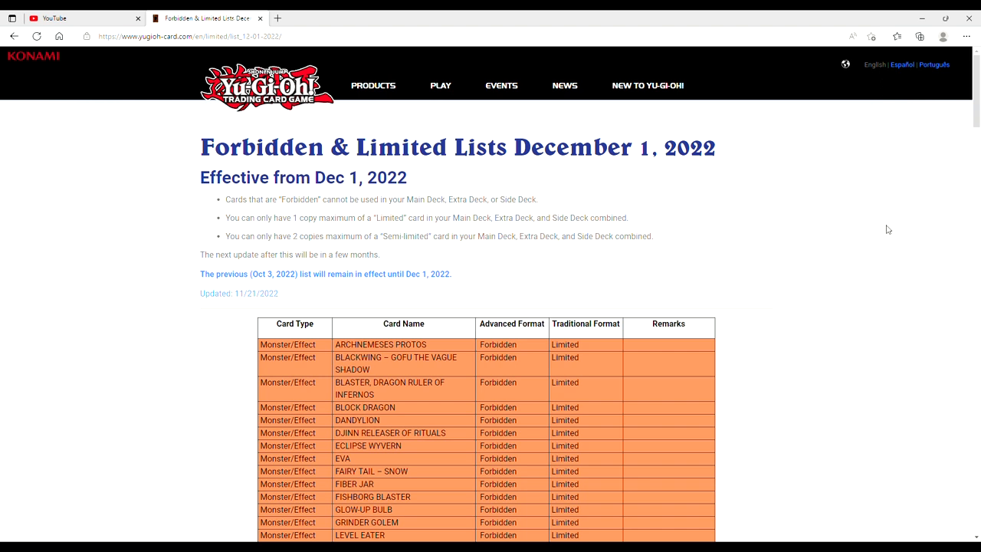
scroll("down", 3)
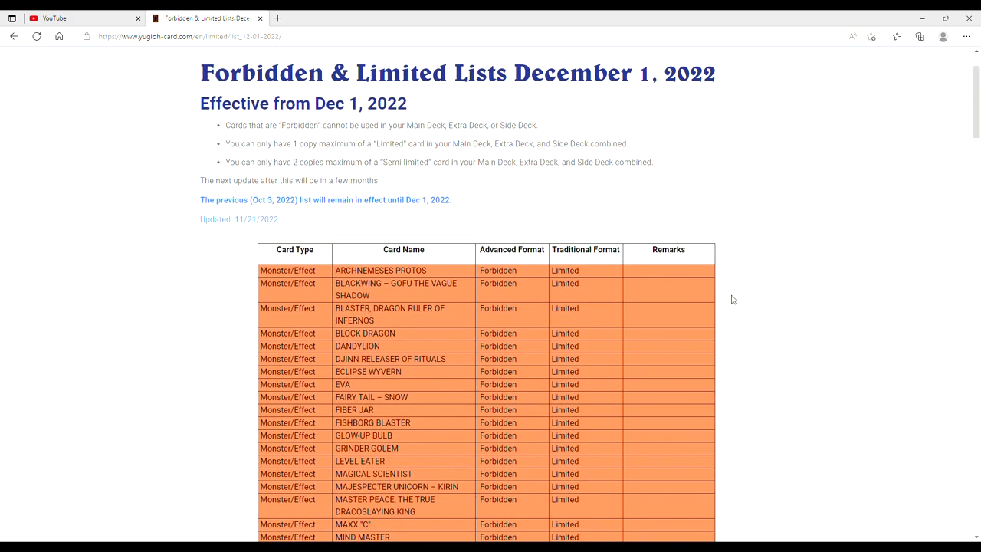
scroll("down", 3)
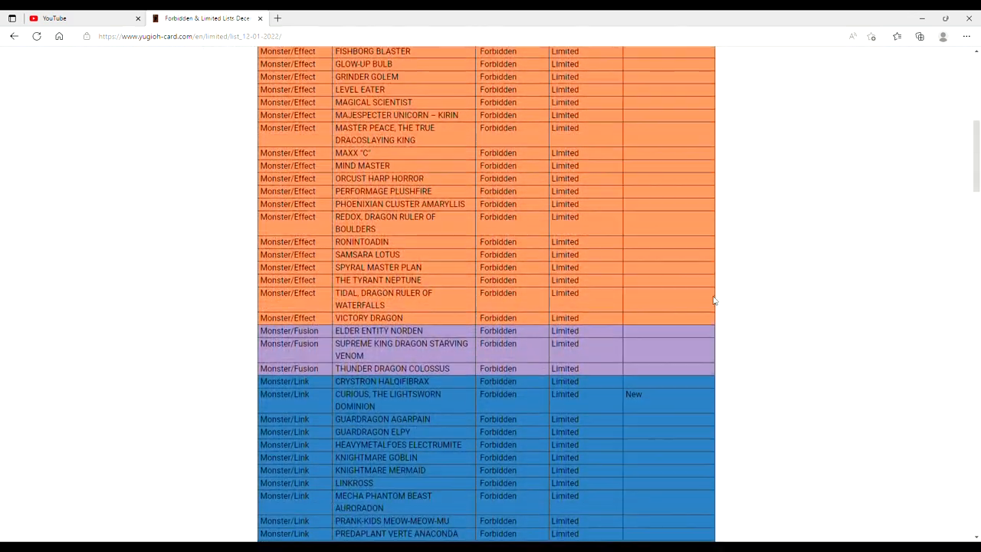
scroll("down", 3)
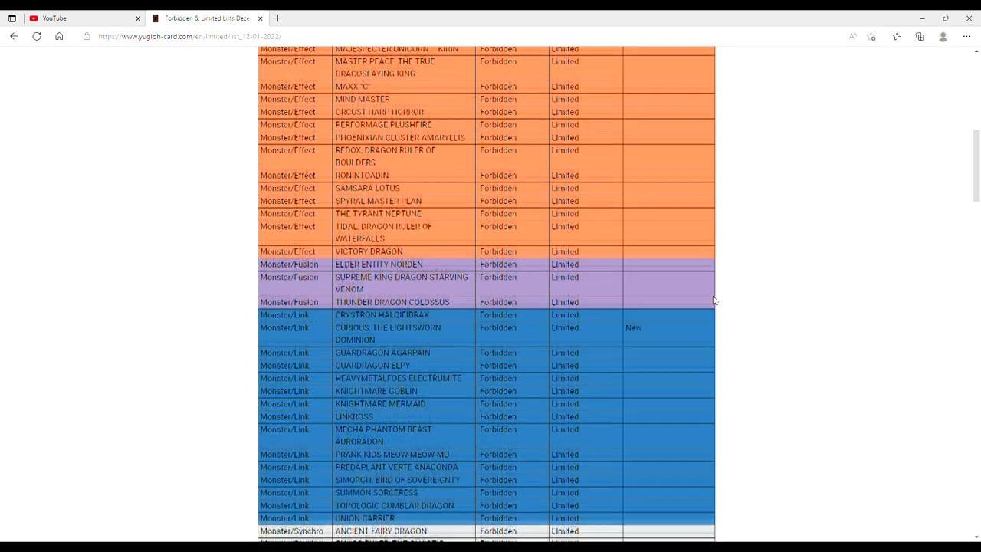
scroll("down", 3)
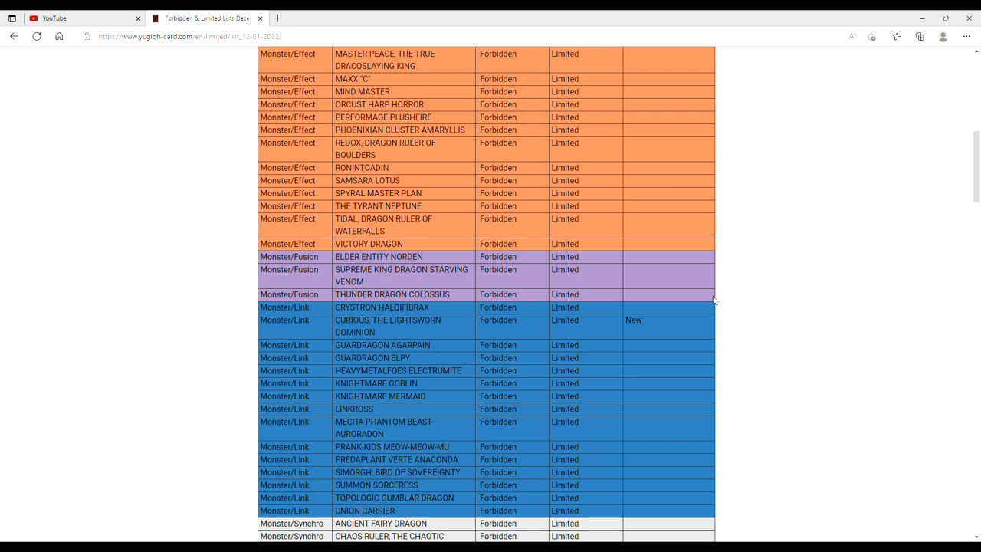
mouse_move(785, 295)
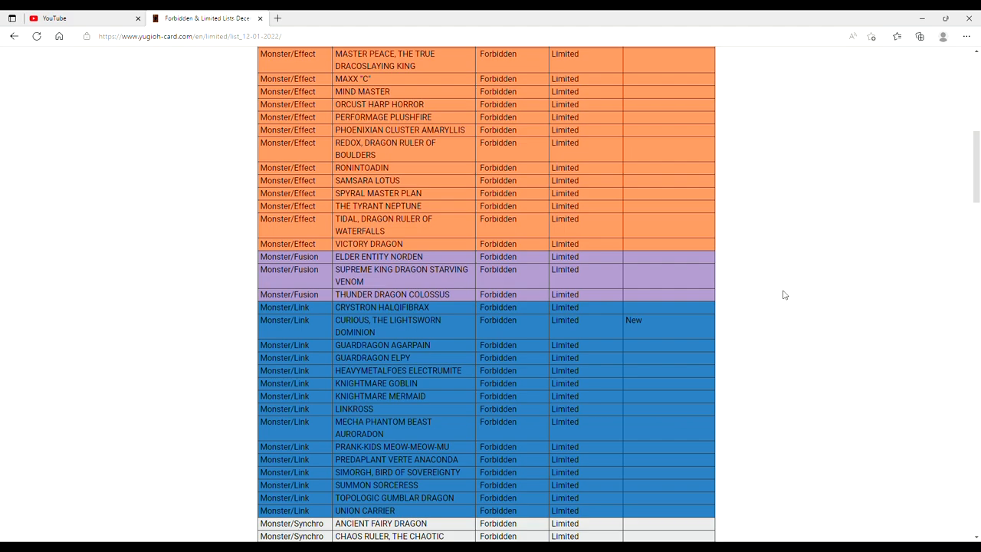
mouse_move(195, 279)
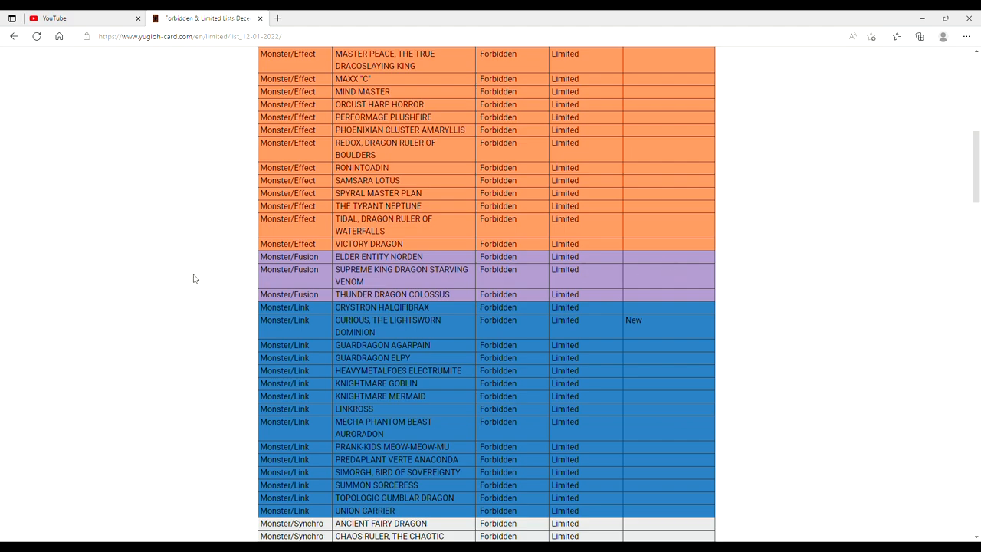
scroll("down", 3)
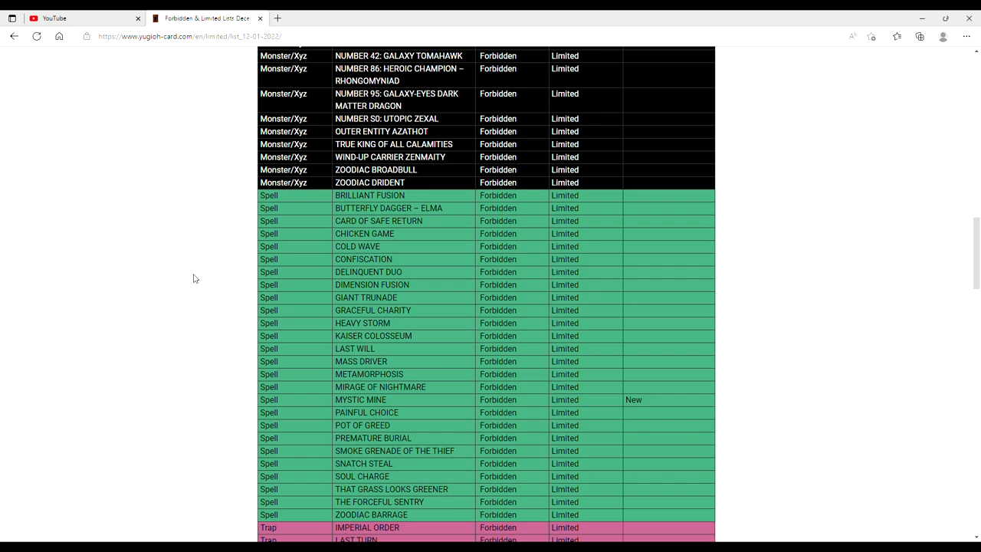
scroll("down", 3)
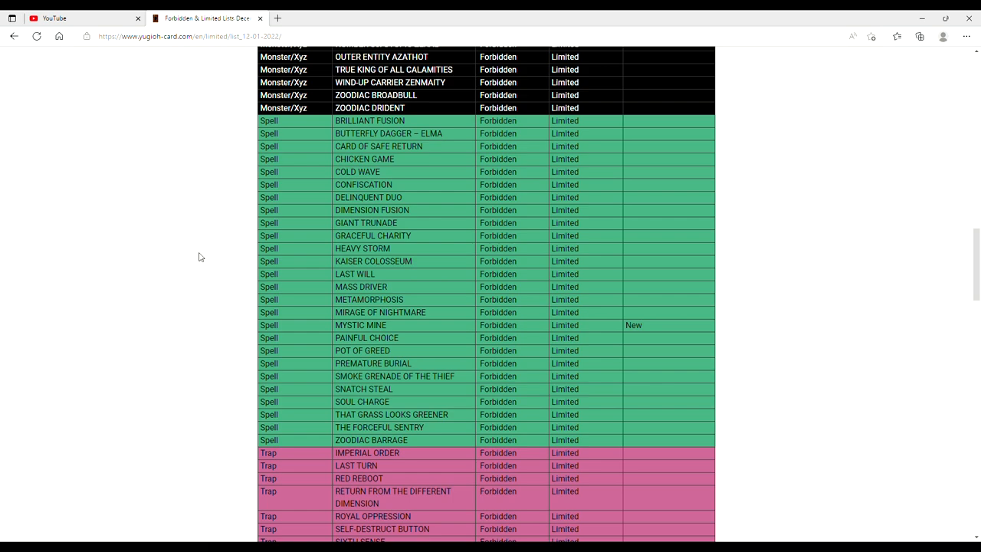
scroll("down", 3)
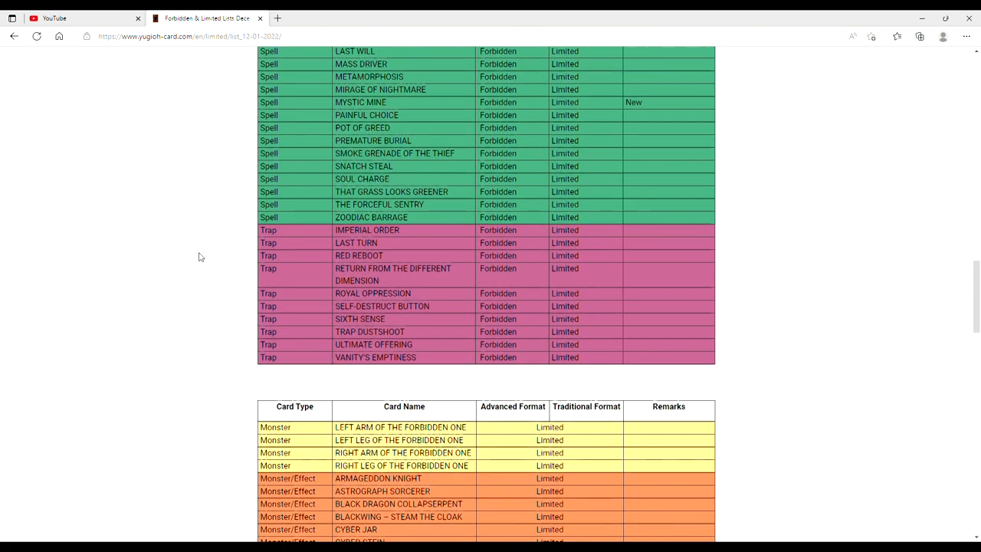
scroll("down", 3)
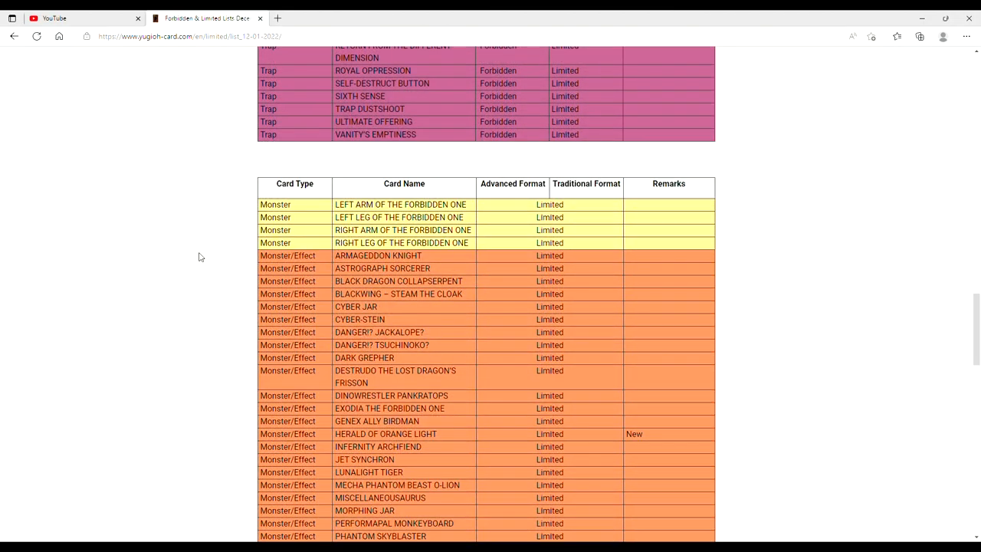
scroll("down", 3)
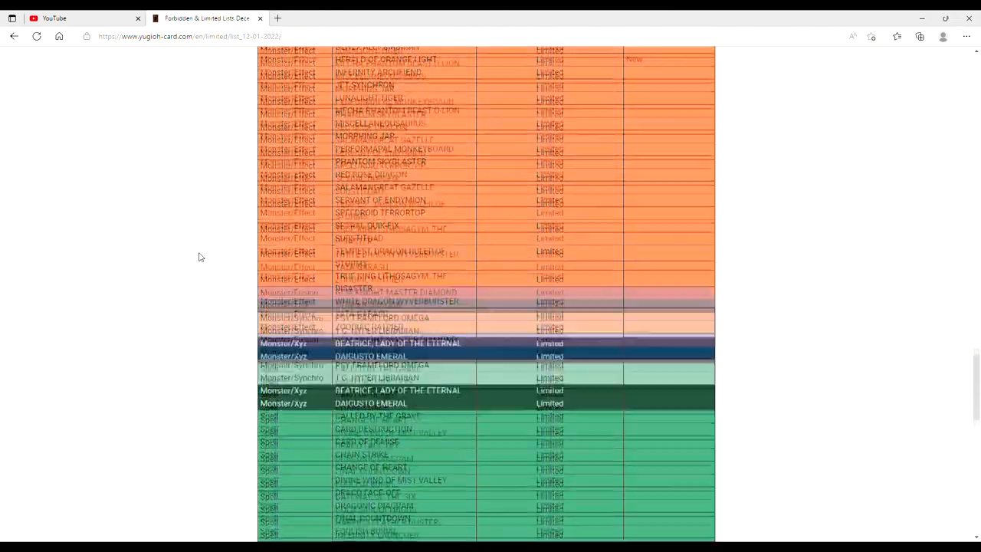
scroll("down", 3)
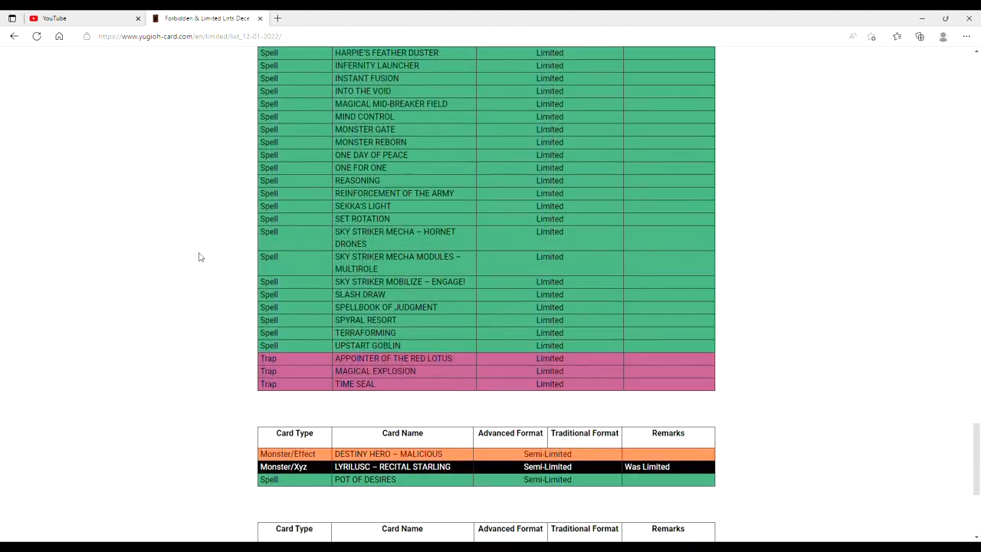
scroll("down", 3)
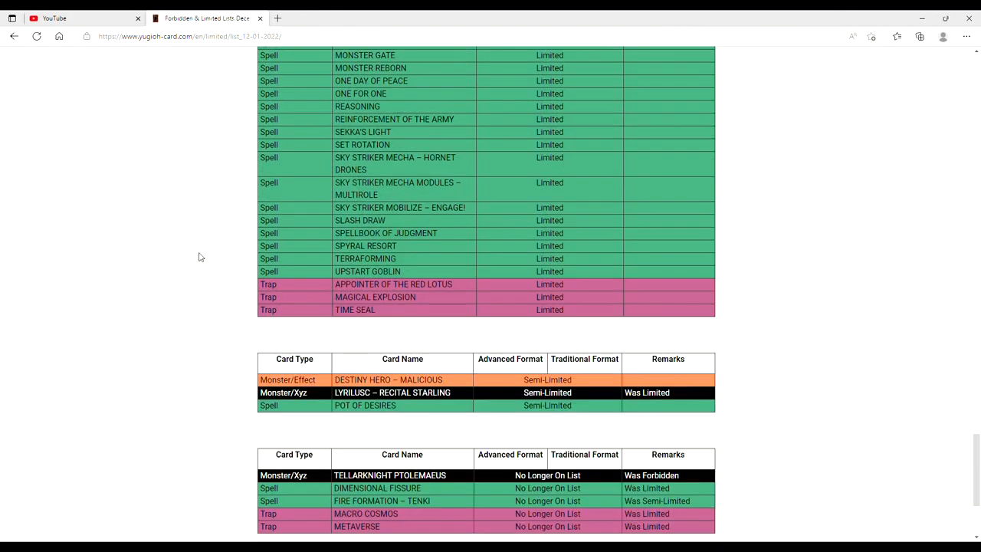
scroll("down", 3)
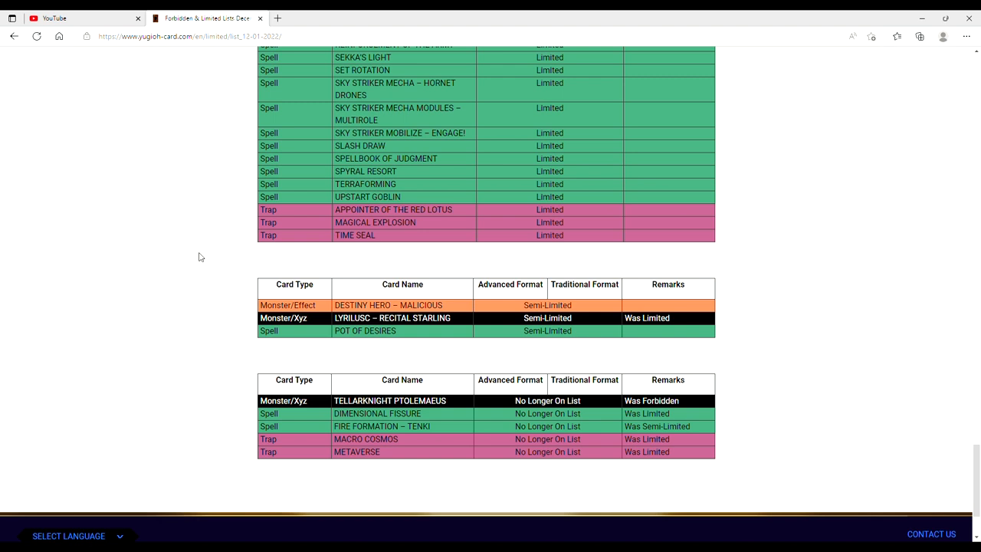
scroll("up", 3)
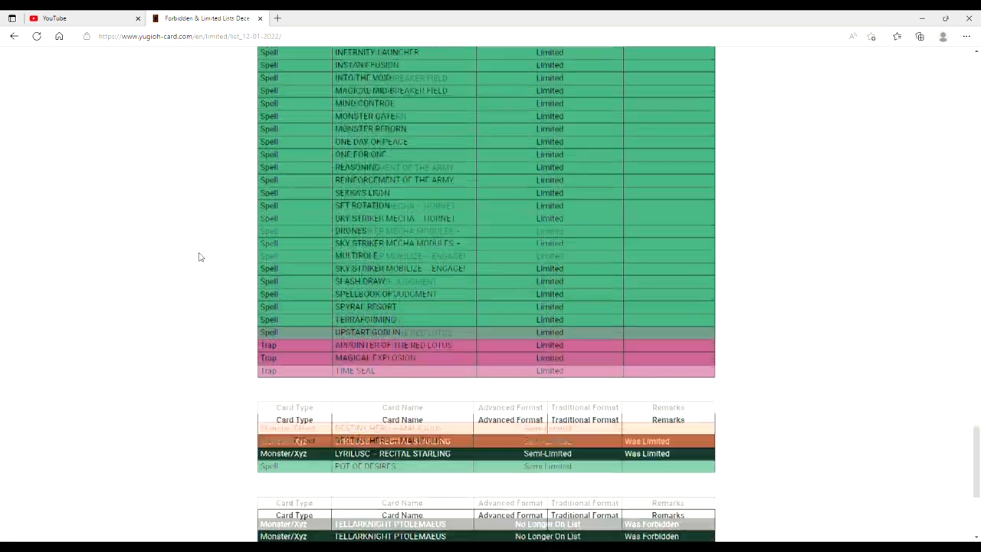
scroll("up", 3)
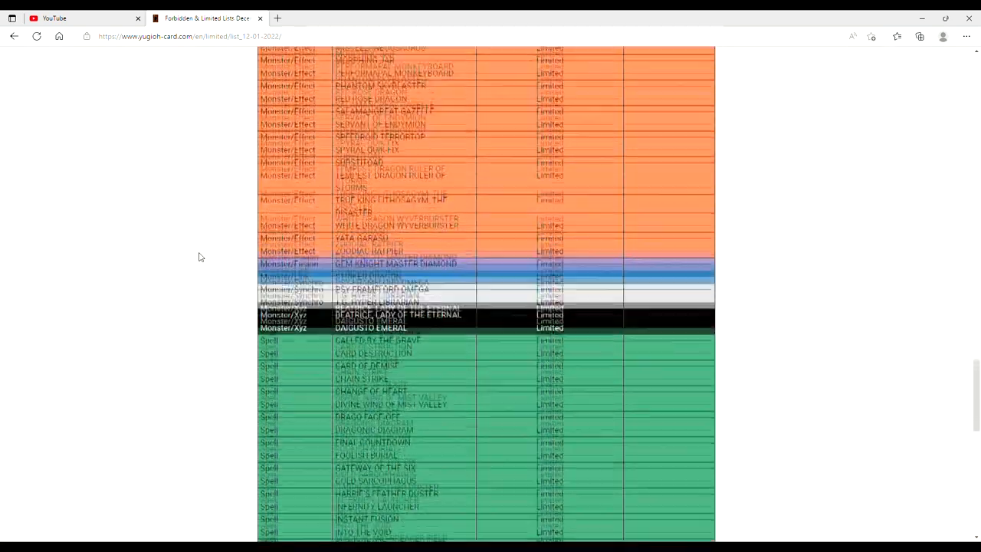
scroll("up", 3)
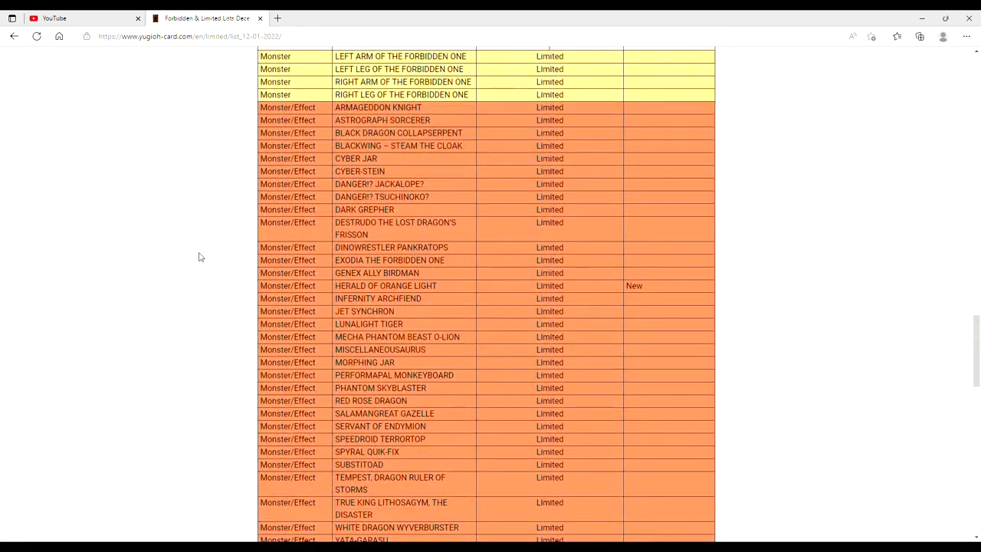
scroll("up", 3)
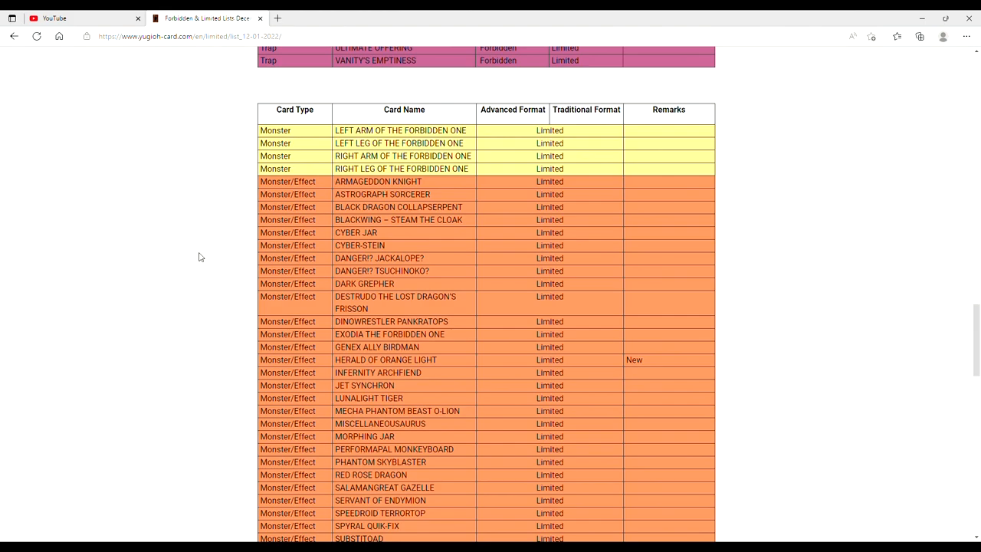
scroll("up", 3)
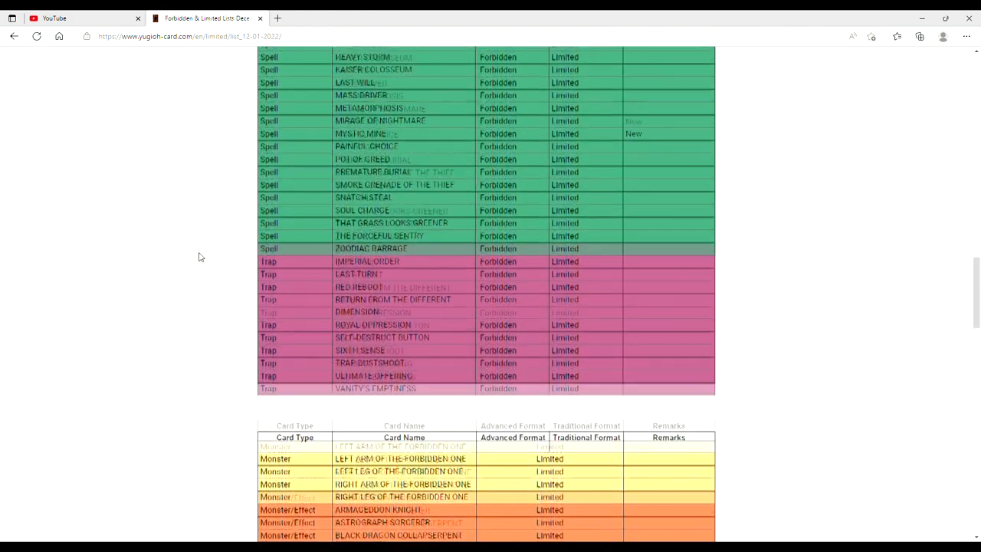
scroll("down", 3)
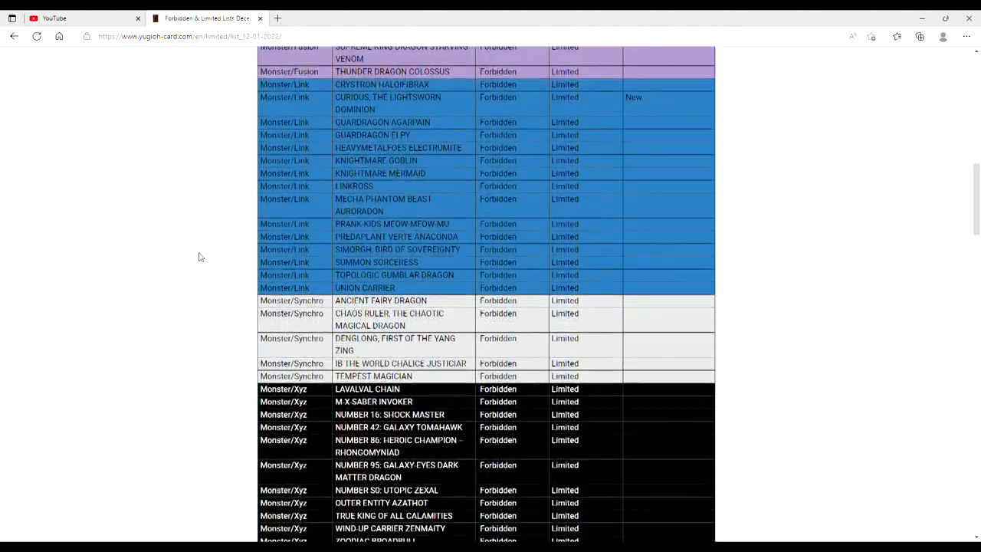
scroll("up", 3)
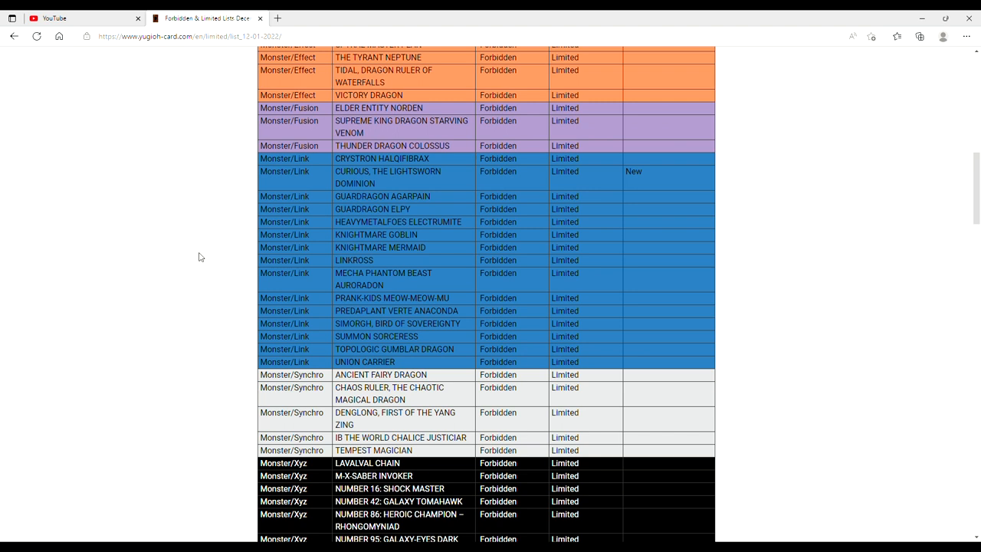
mouse_move(757, 186)
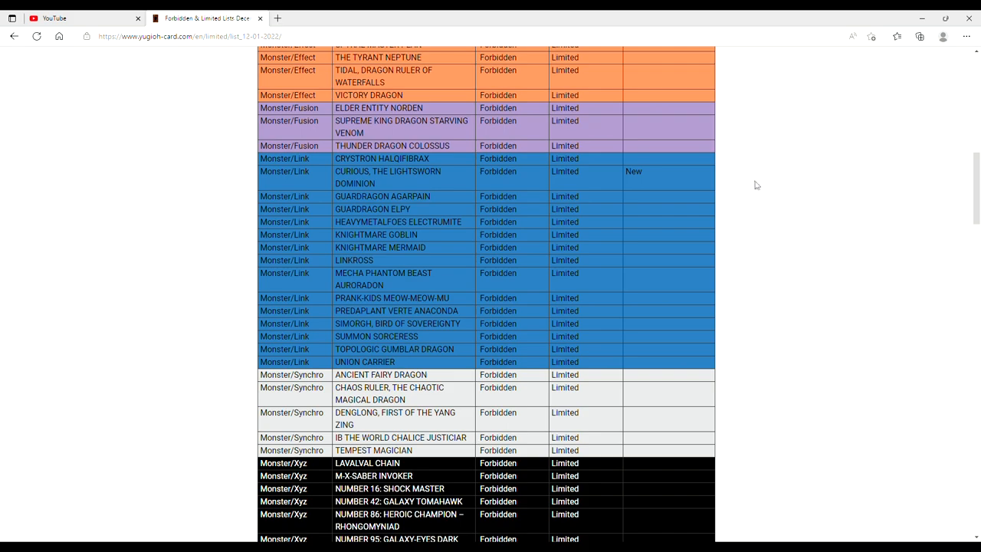